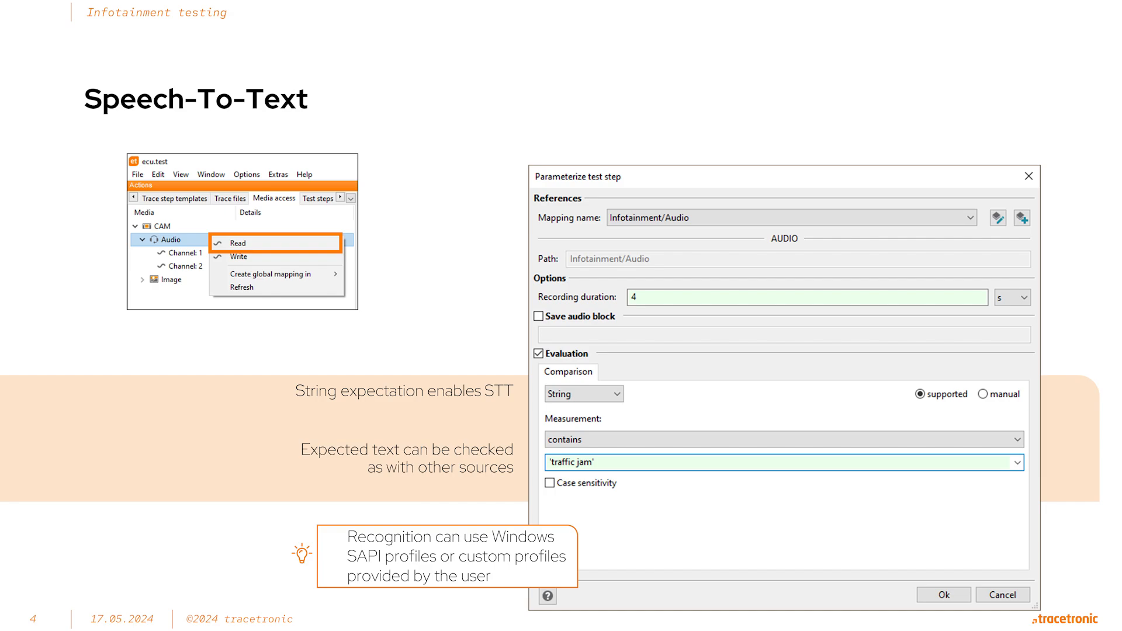
# Advance the slideshow to slide 5, 'Audio Comparison in Trace Analysis'
pyautogui.press('right')
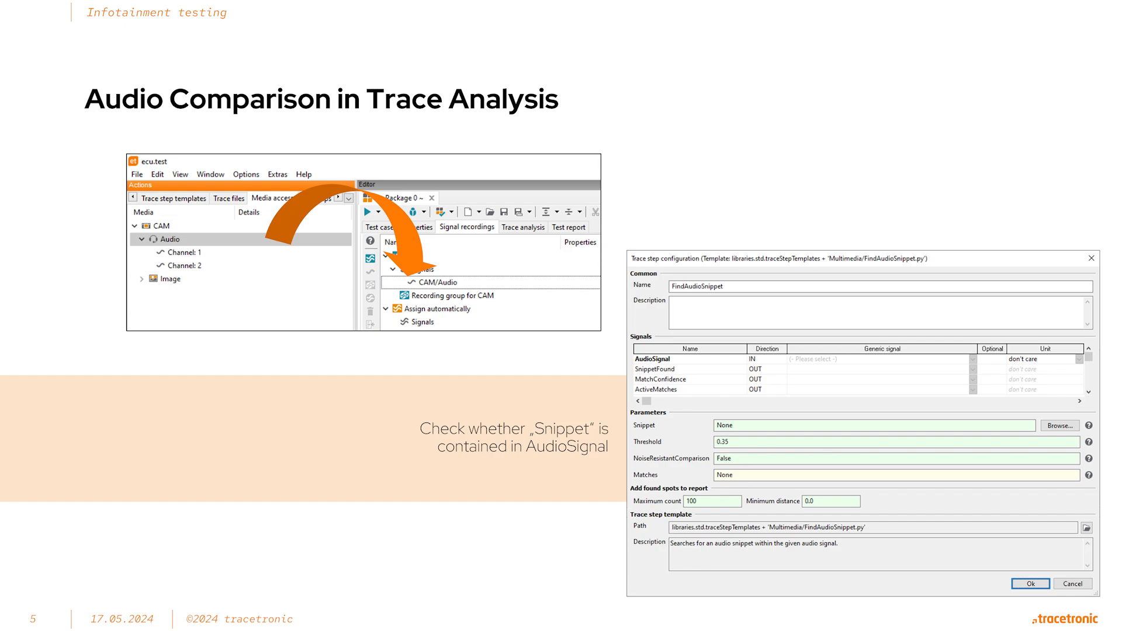
# Move on to slide 6, 'Audio Playback', with its supported audio formats note
pyautogui.press('Right')
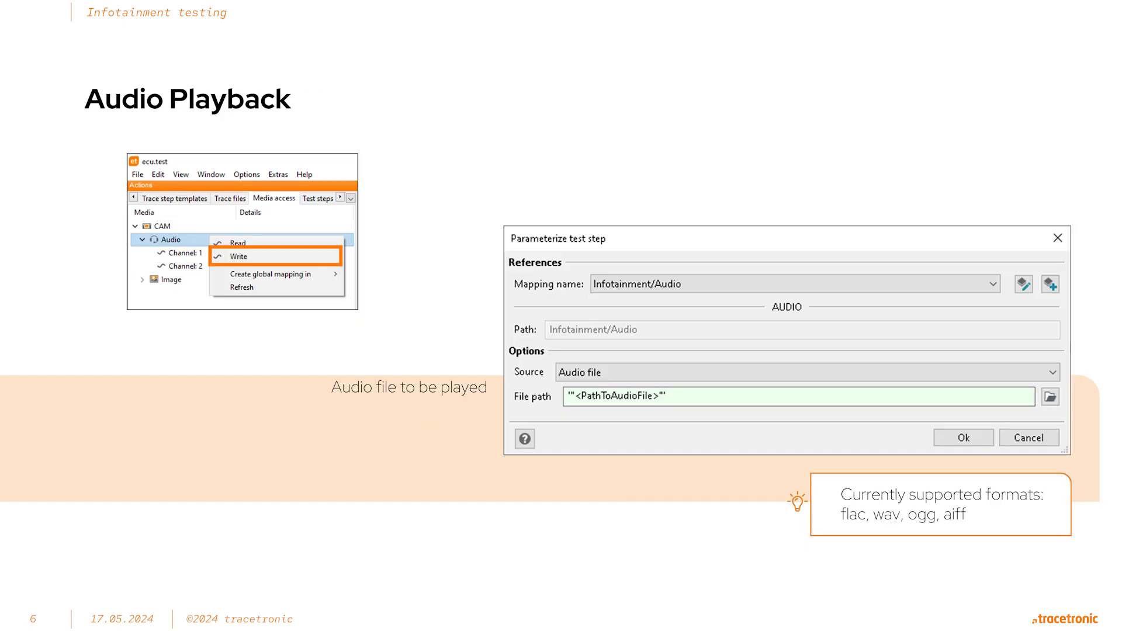